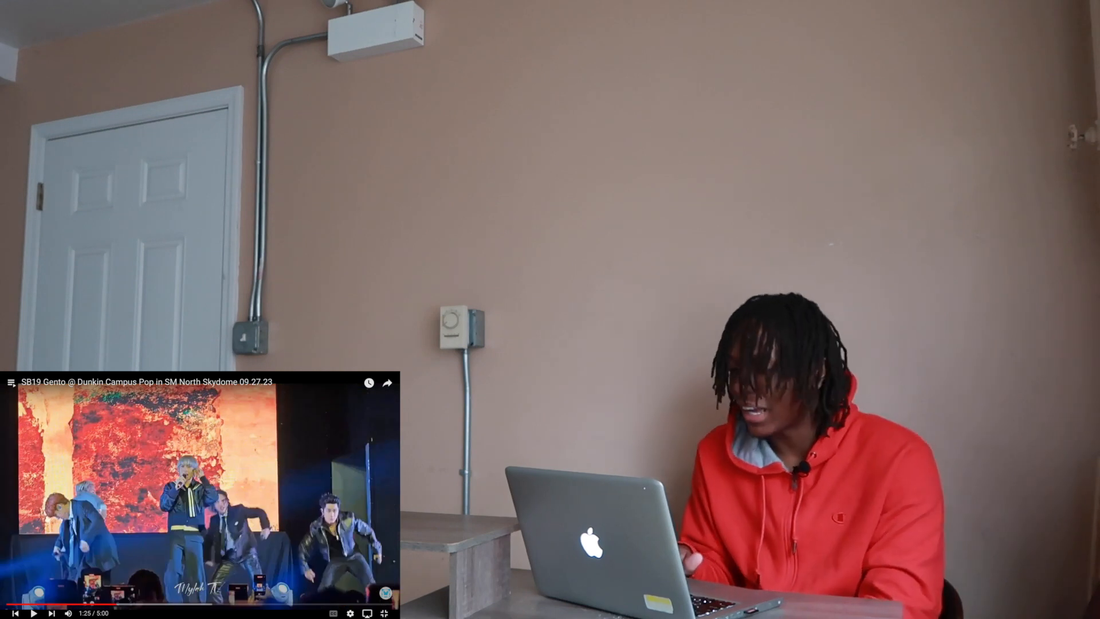
# Step: Resume playback of the SB19 Gento concert clip from around 1:25
pyautogui.click(34, 611)
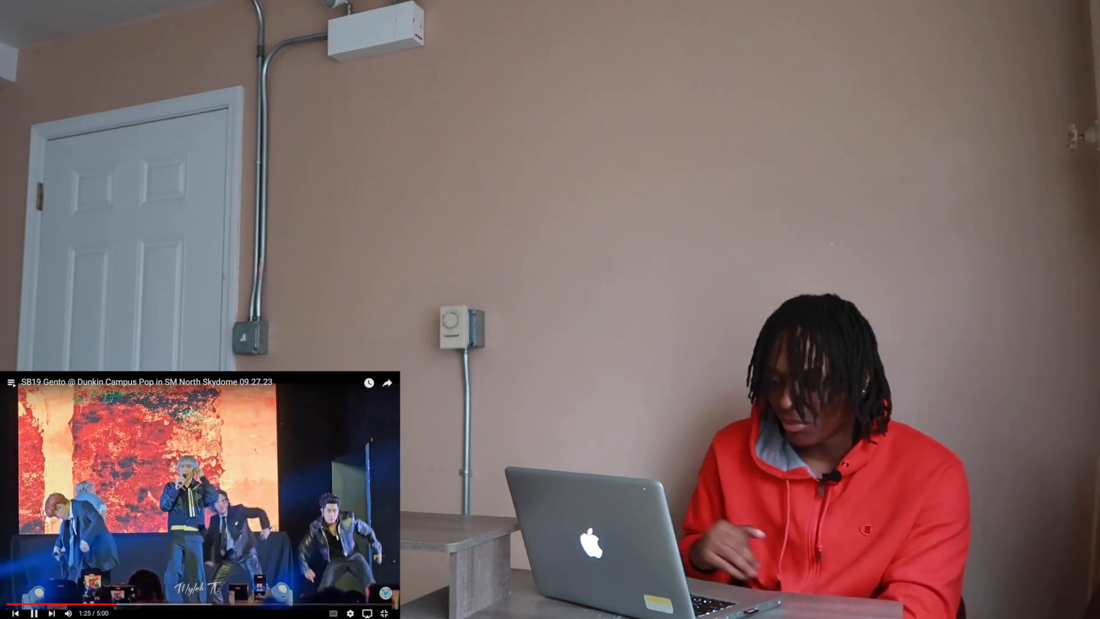